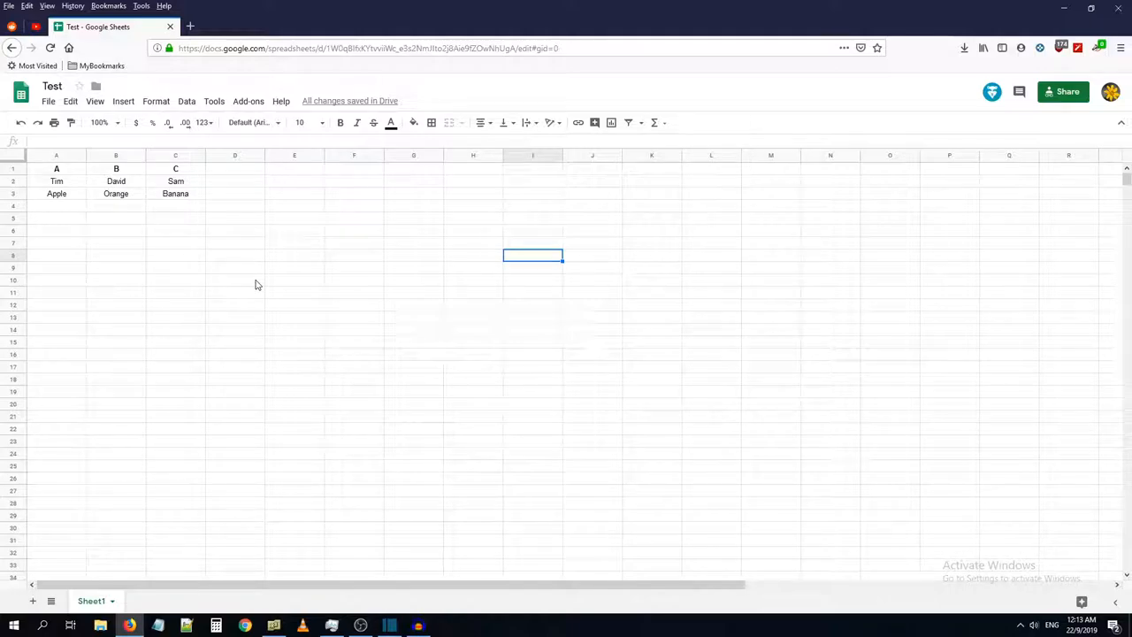
mouse_move(198, 275)
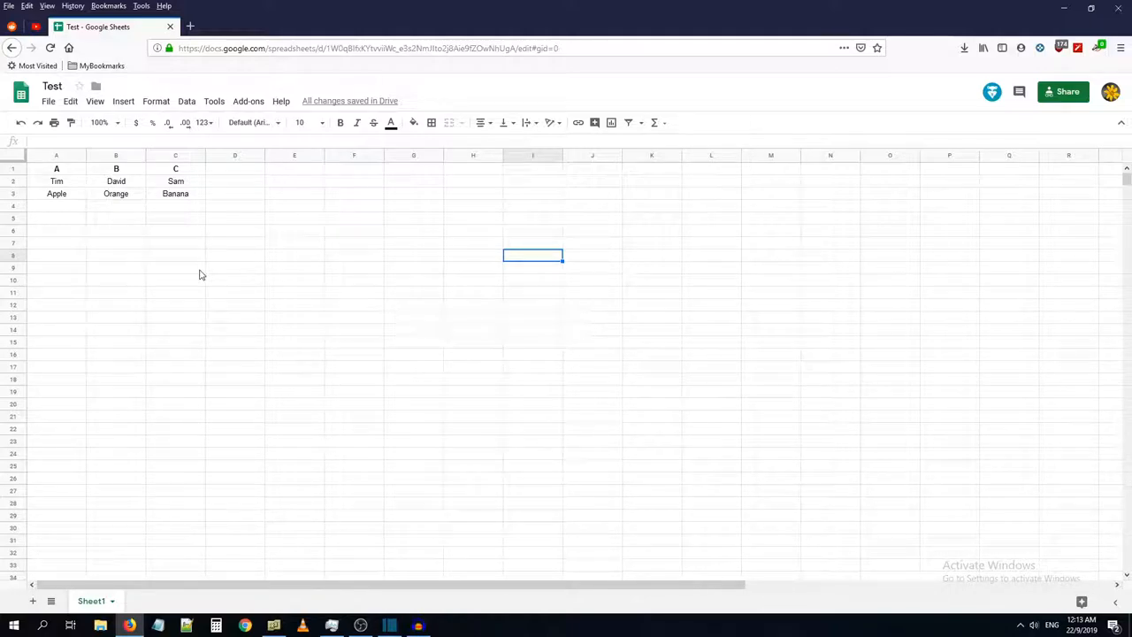
mouse_move(121, 209)
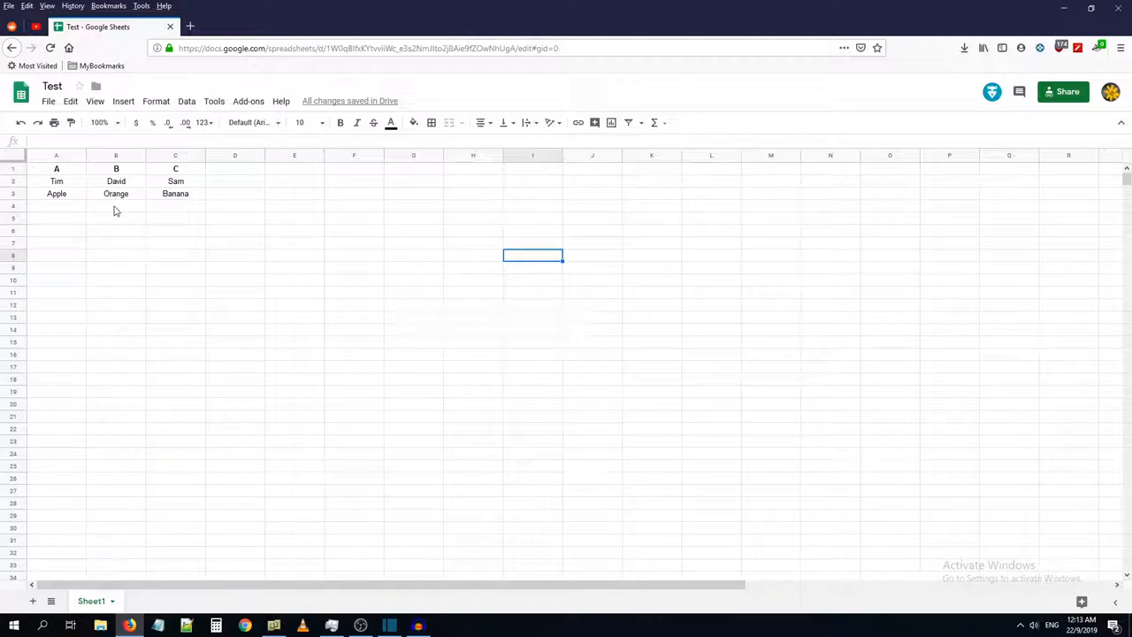
- Disable download, print and copy for viewers in the Test sheet's advanced sharing settings
click(49, 100)
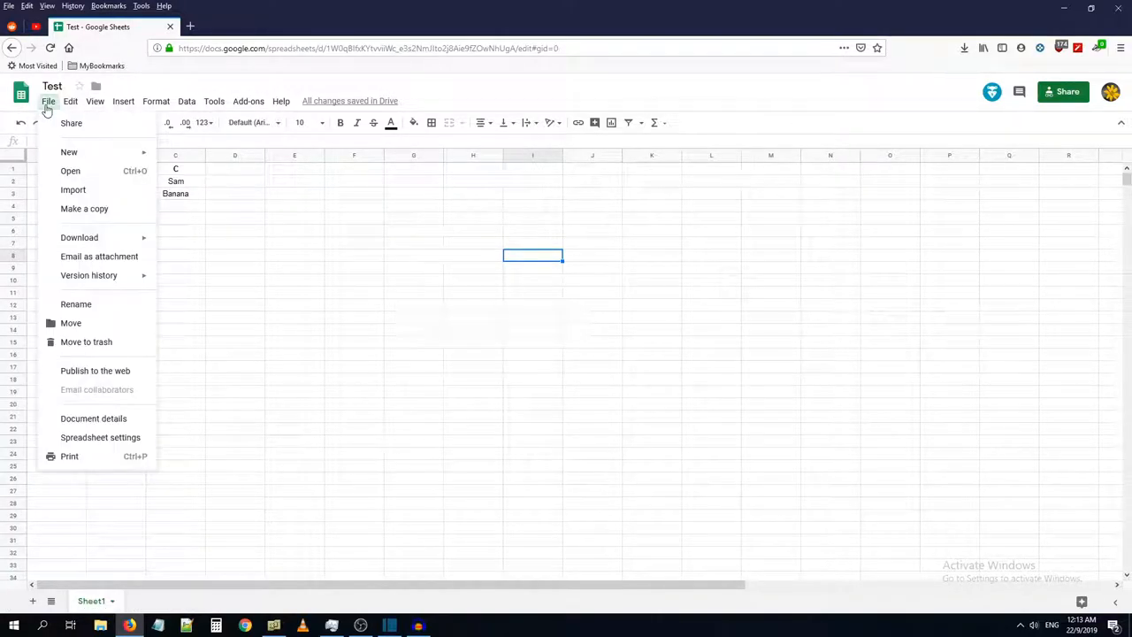
click(71, 123)
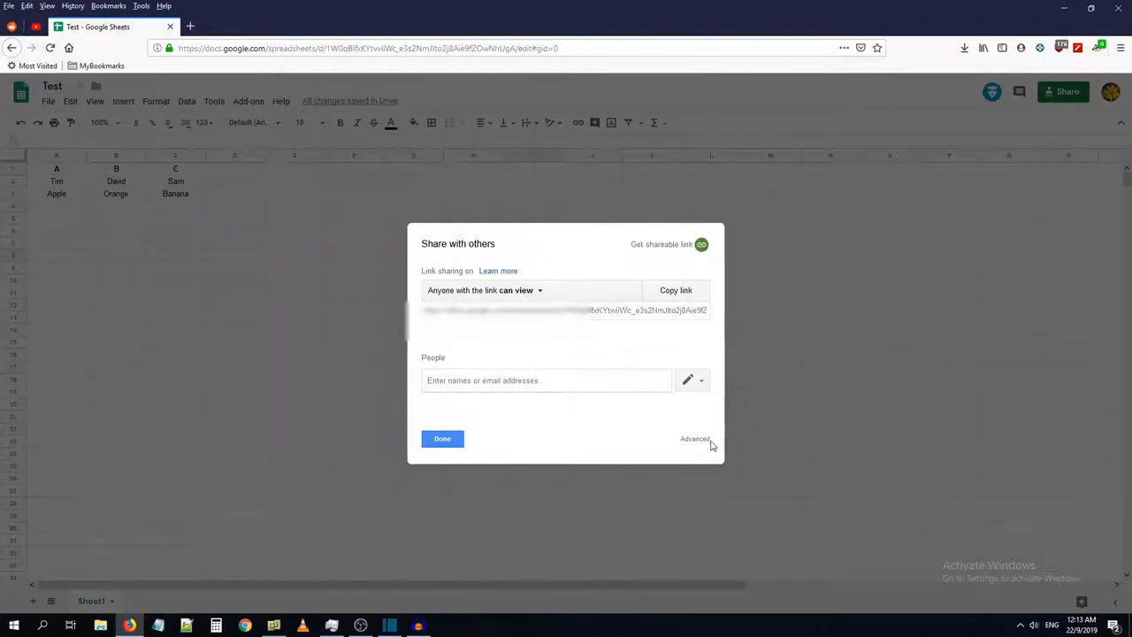
click(695, 438)
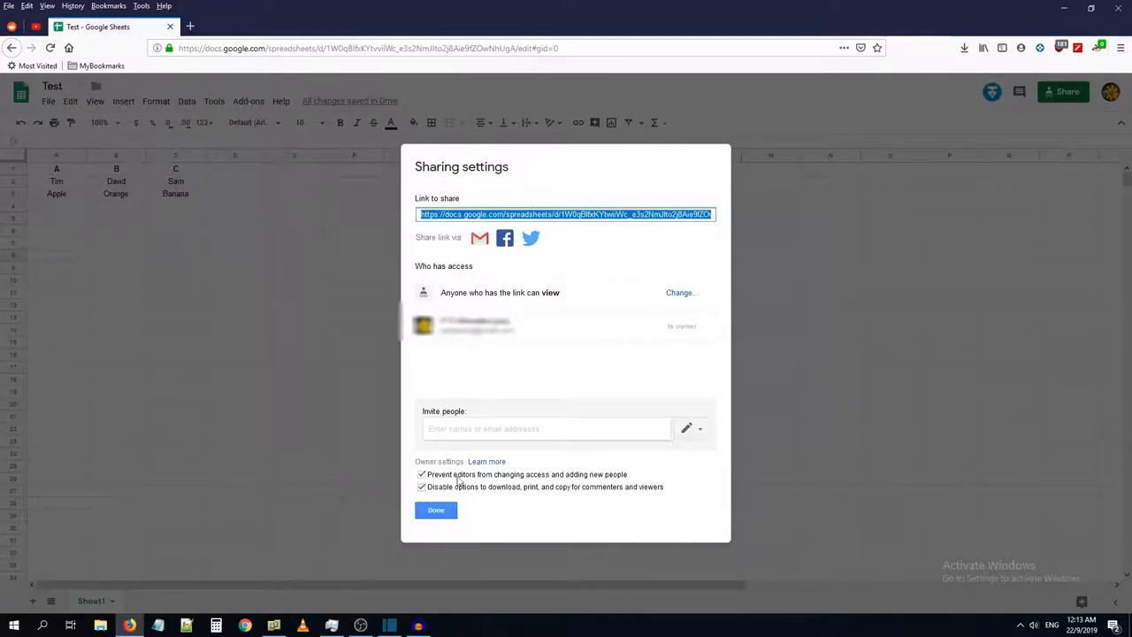
click(435, 509)
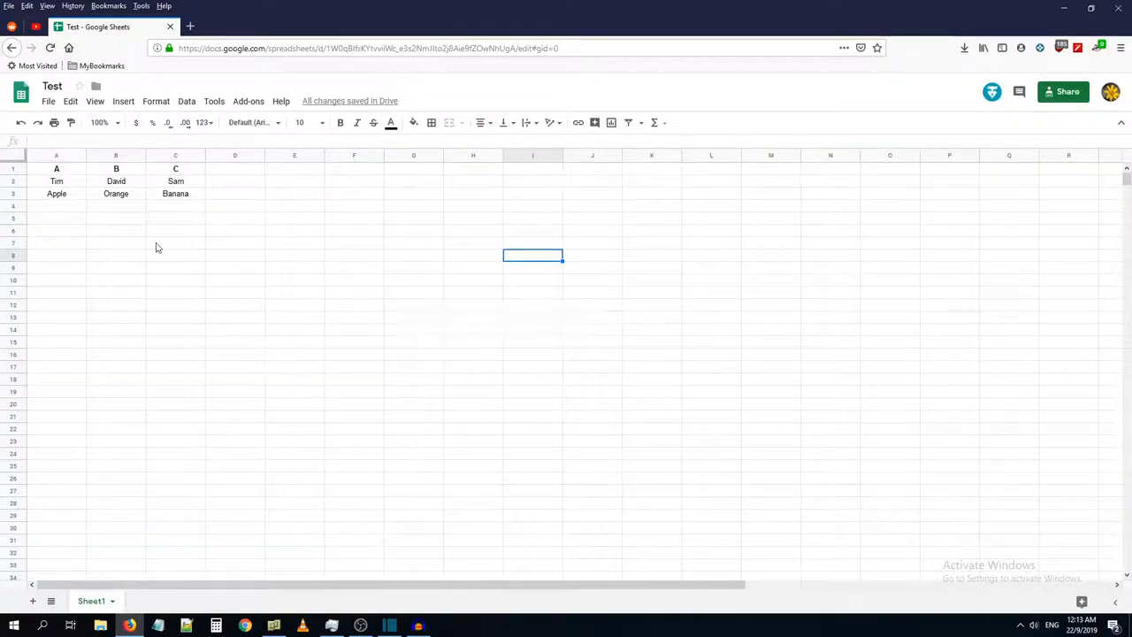
- Copy the Test sheet's view-only link from the Share with others dialog
click(175, 219)
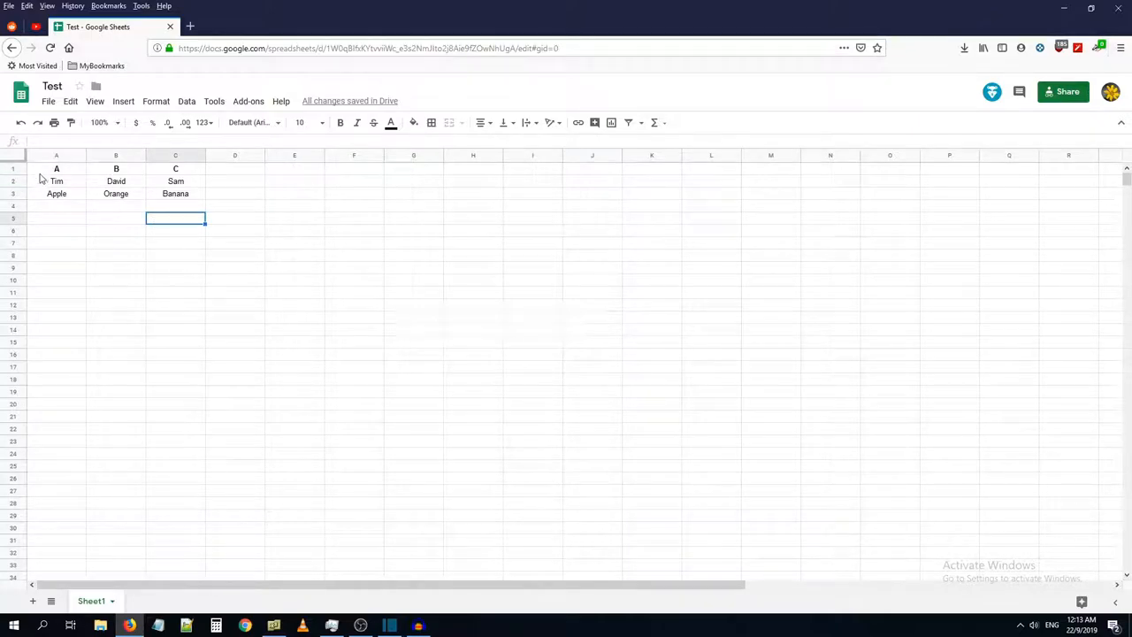
click(1061, 92)
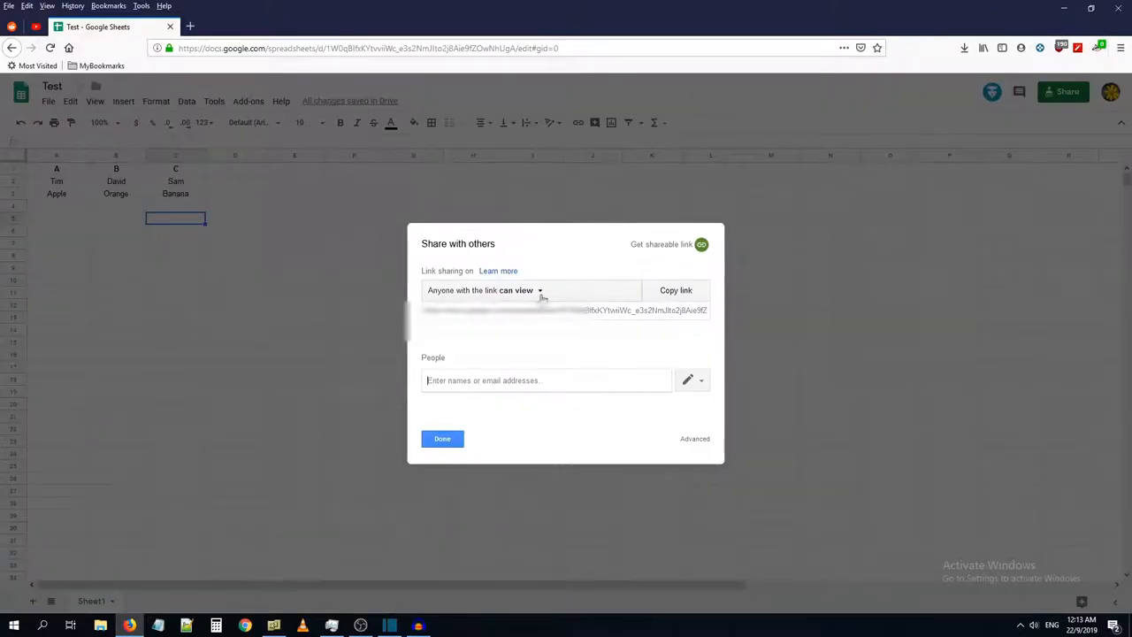
click(442, 438)
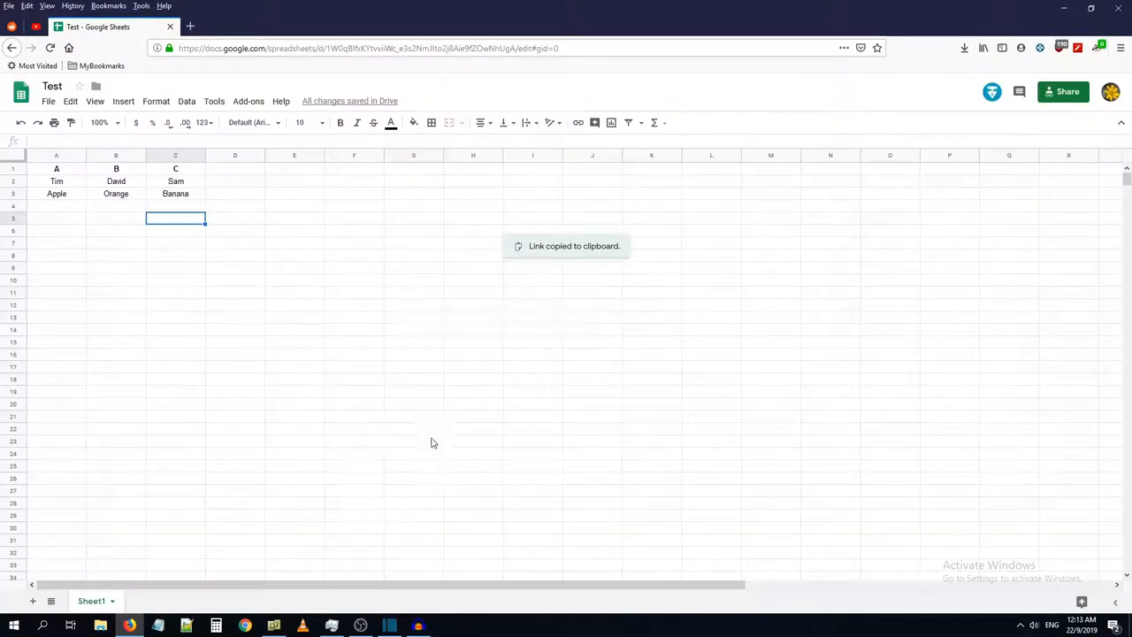
click(26, 7)
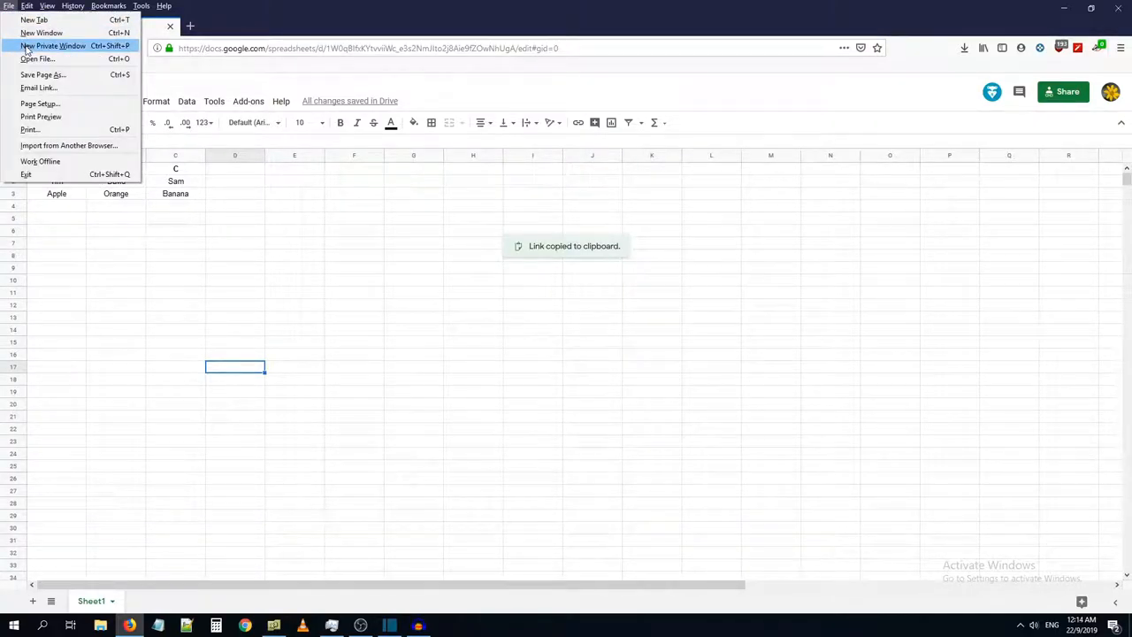
- Load the shared link in a new private window and try selecting the names and fruits data
click(53, 46)
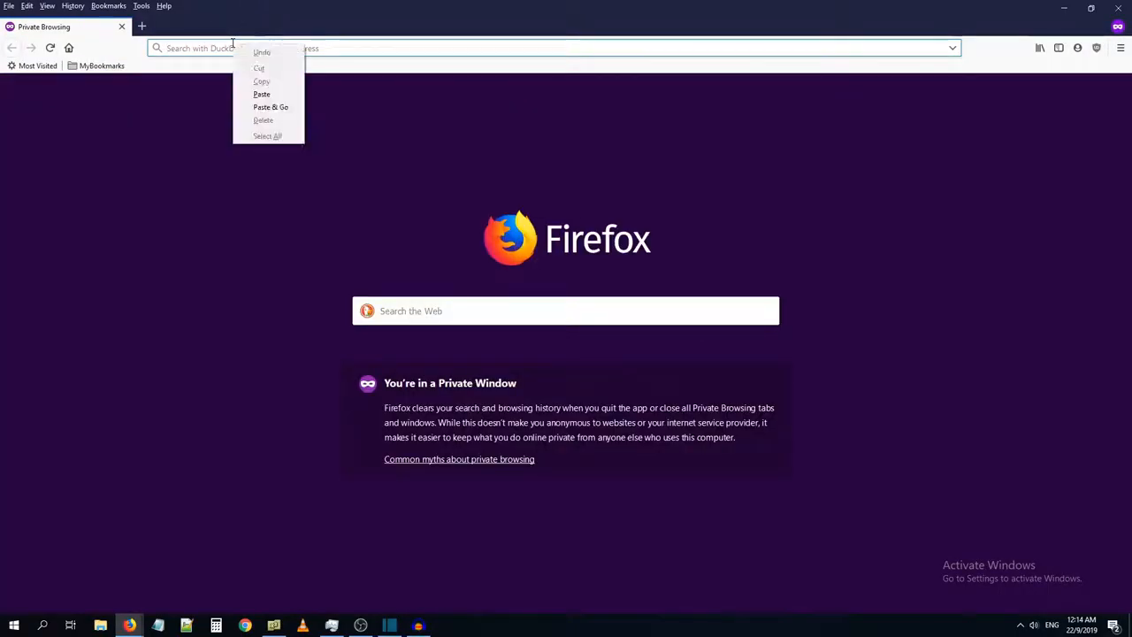
click(261, 94)
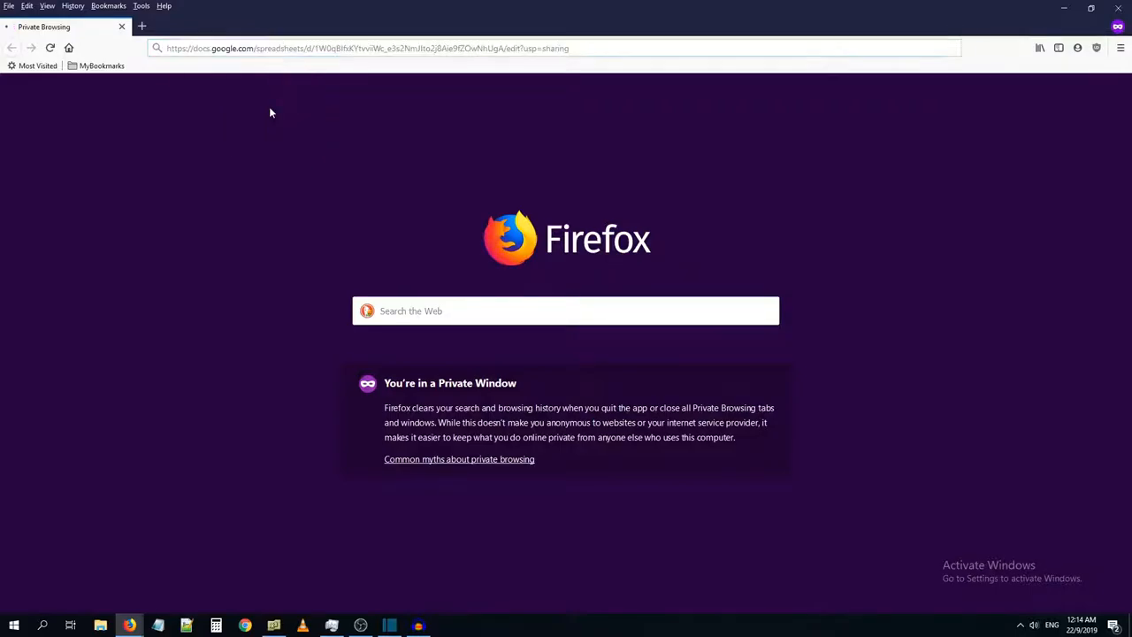
key(Return)
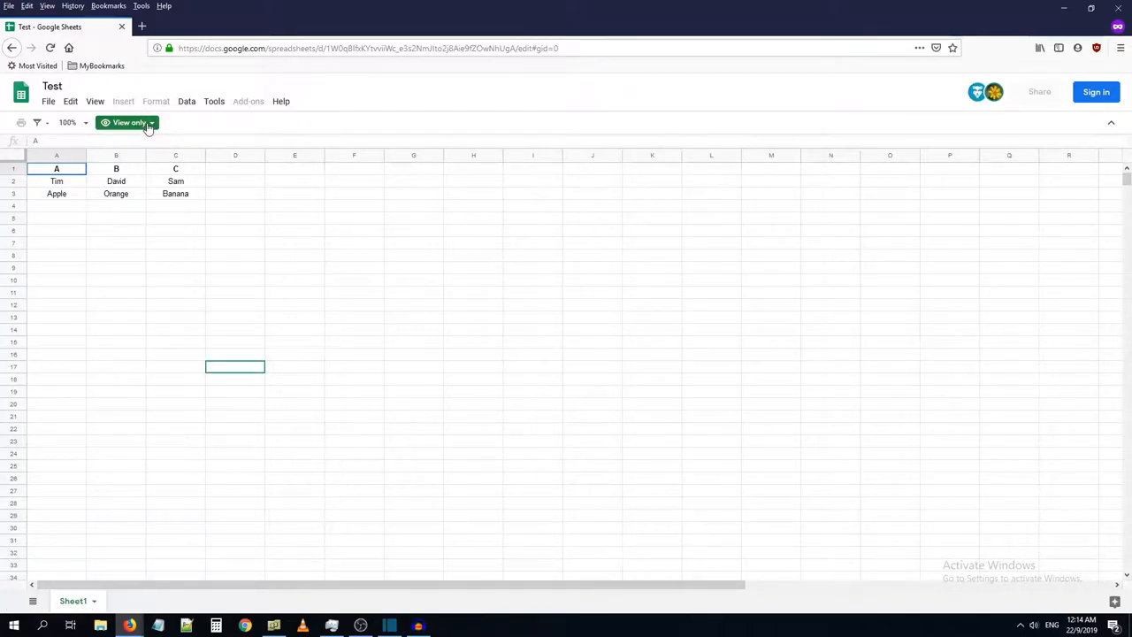
click(129, 122)
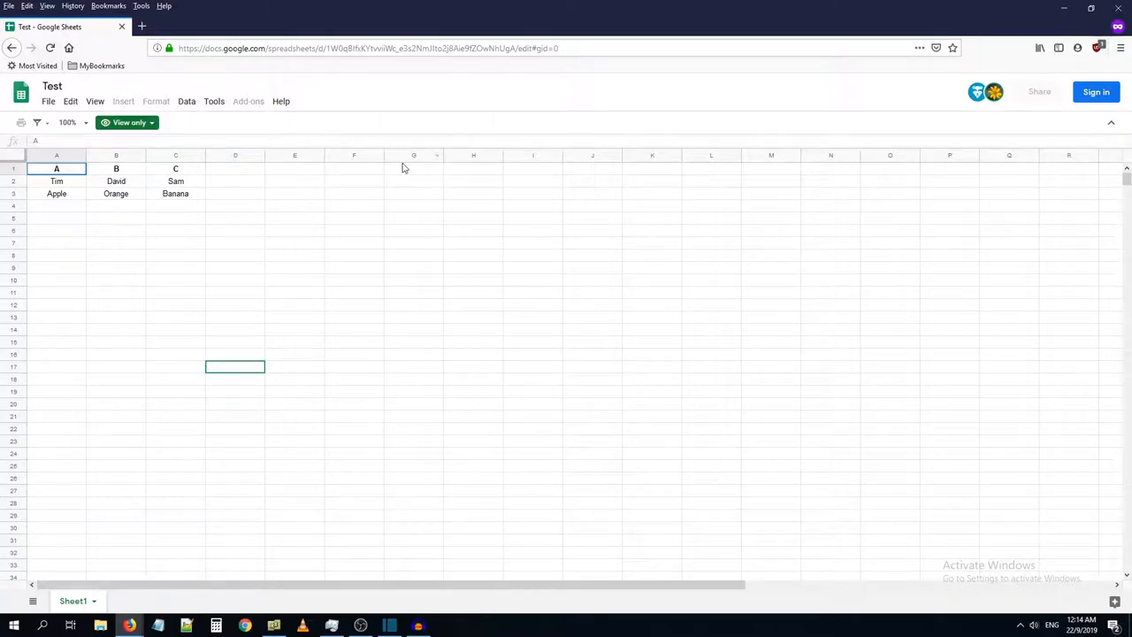
mouse_move(519, 255)
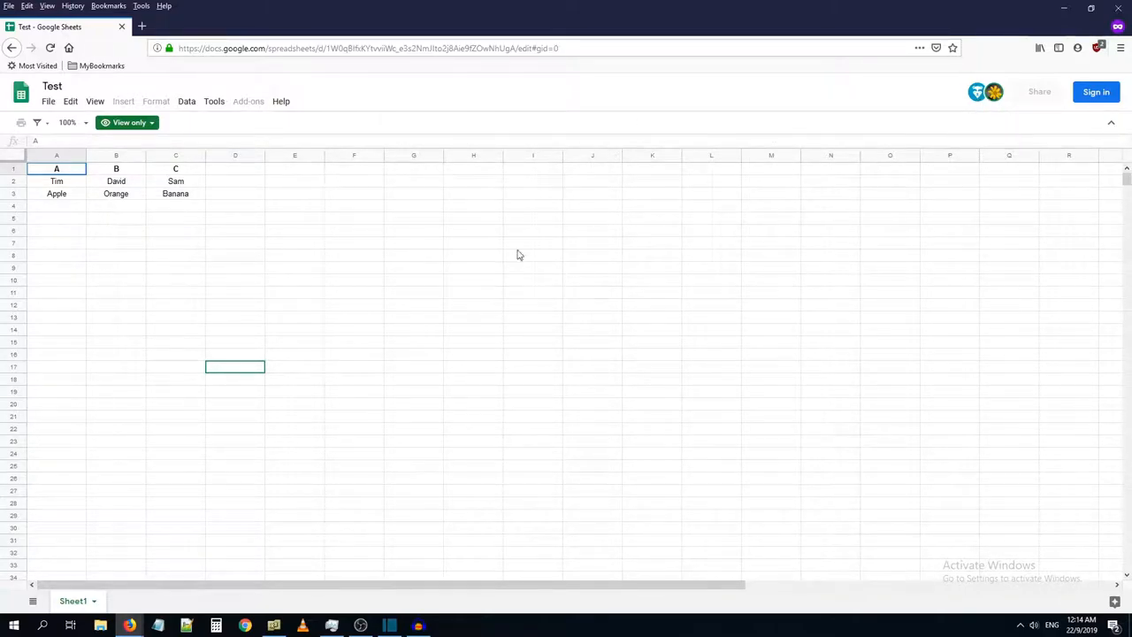
mouse_move(67, 202)
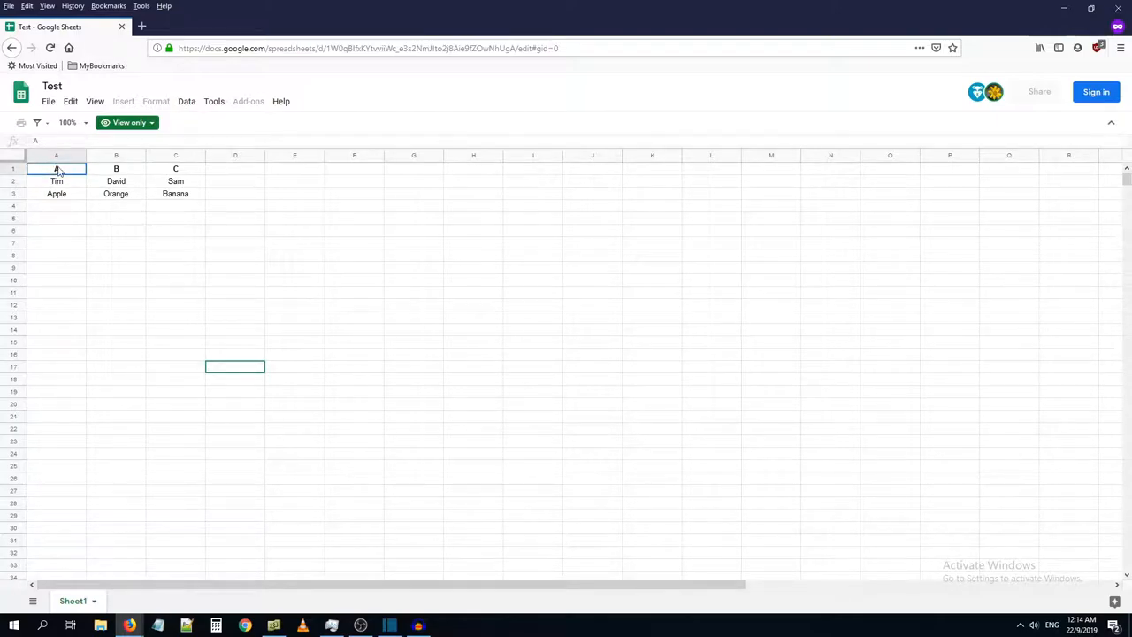
click(175, 168)
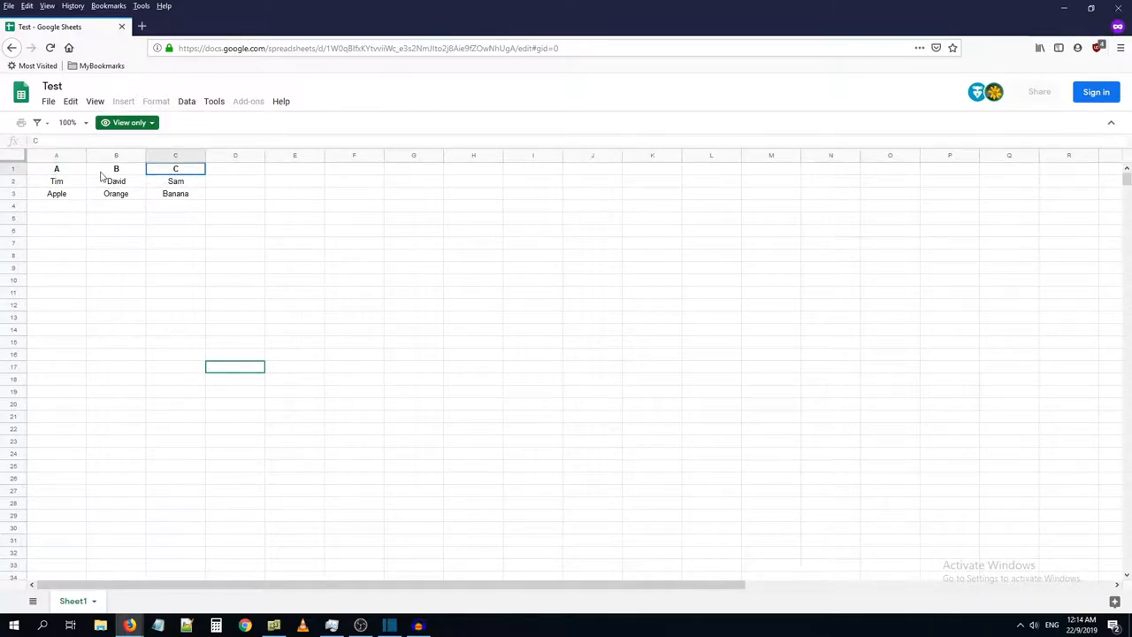
click(56, 168)
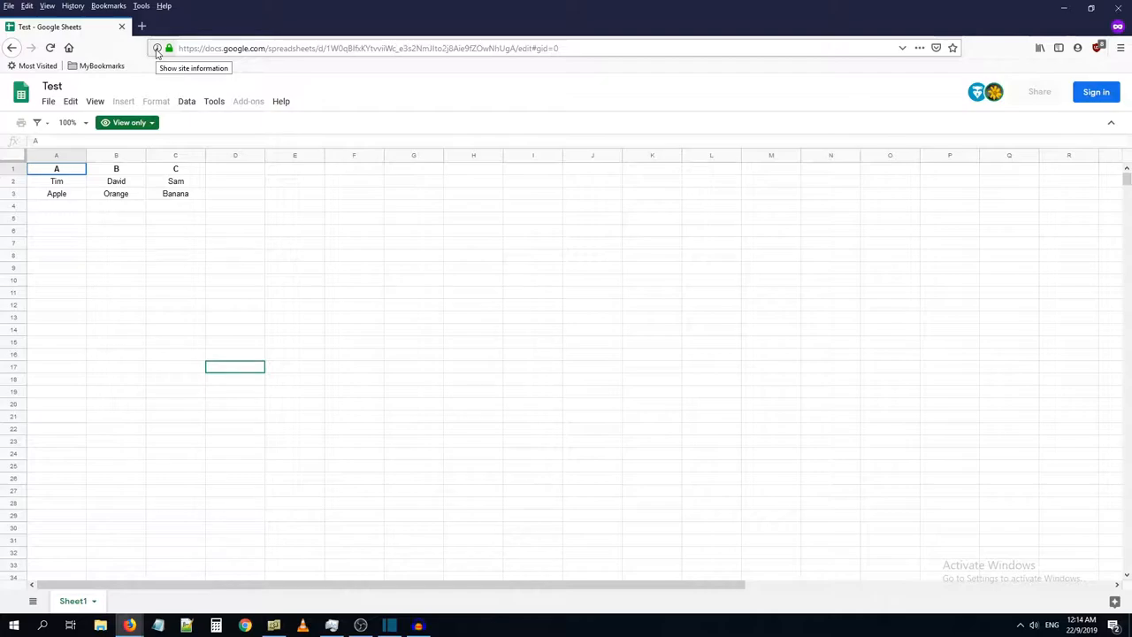
- Bring up the Page Info window via the address-bar padlock's More Information
click(157, 48)
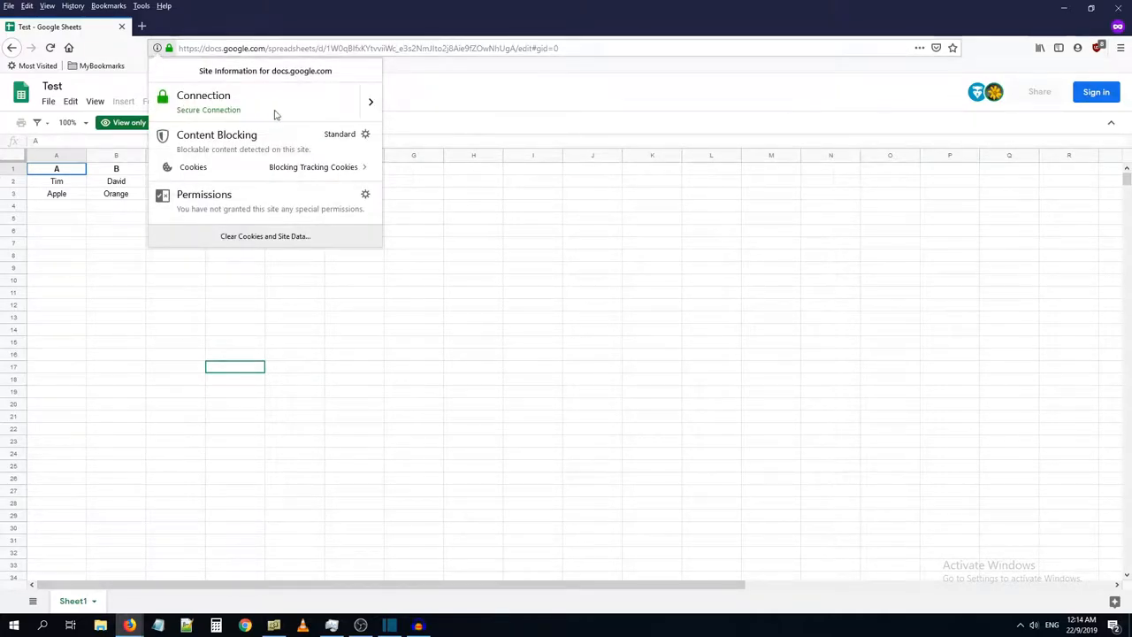
mouse_move(371, 101)
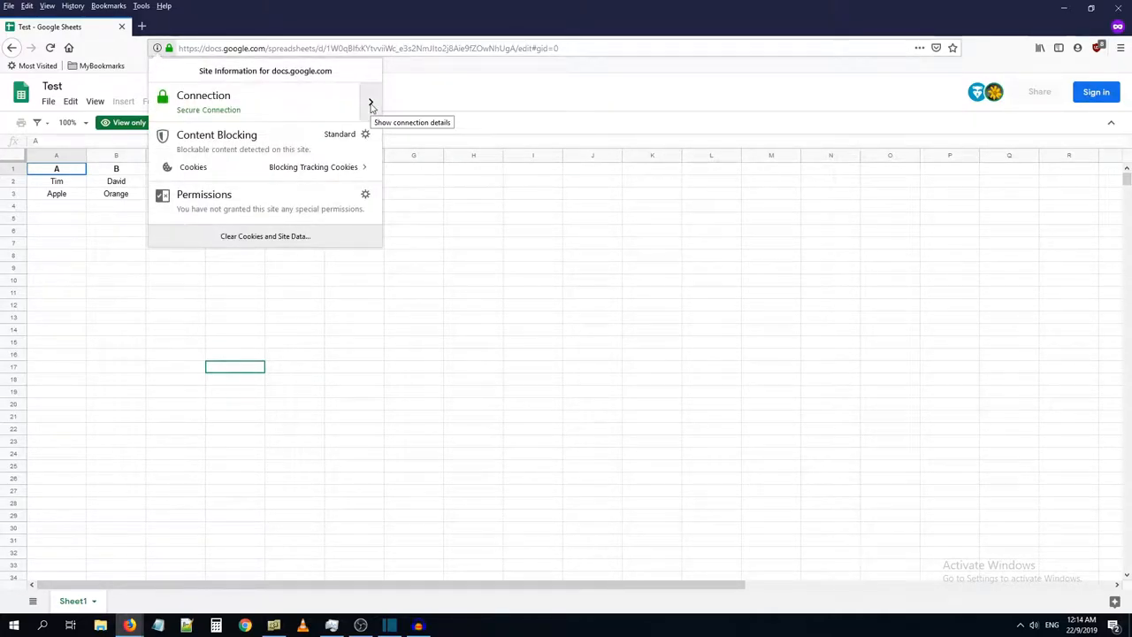
click(371, 99)
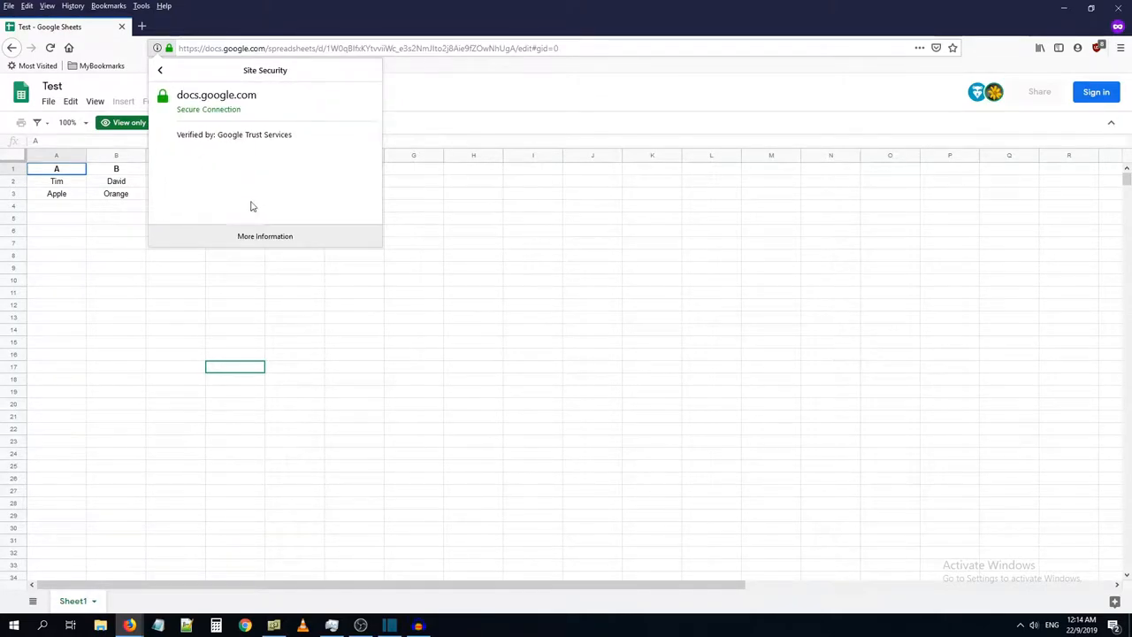
click(266, 235)
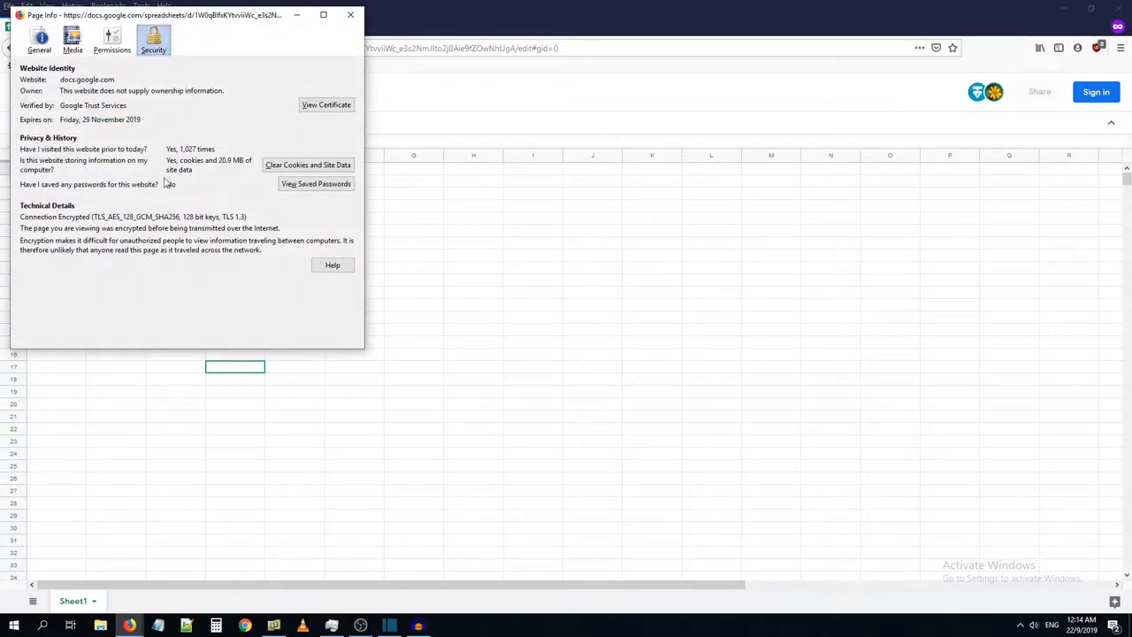
- Copy the last spreadsheet URL from the General meta tags, then close Page Info
click(39, 39)
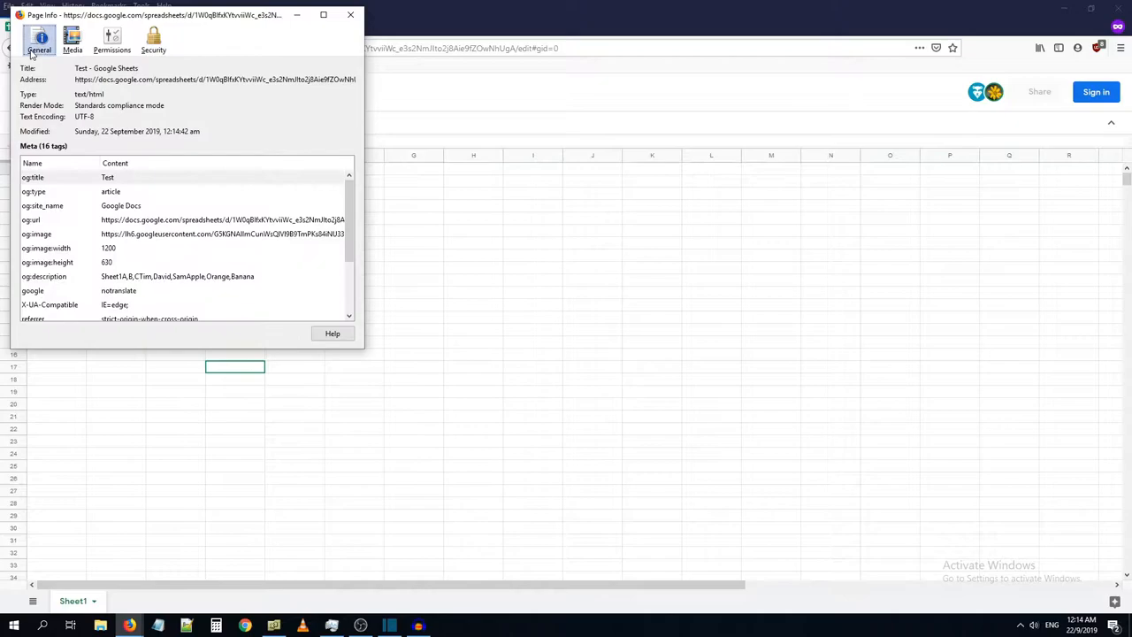
mouse_move(216, 310)
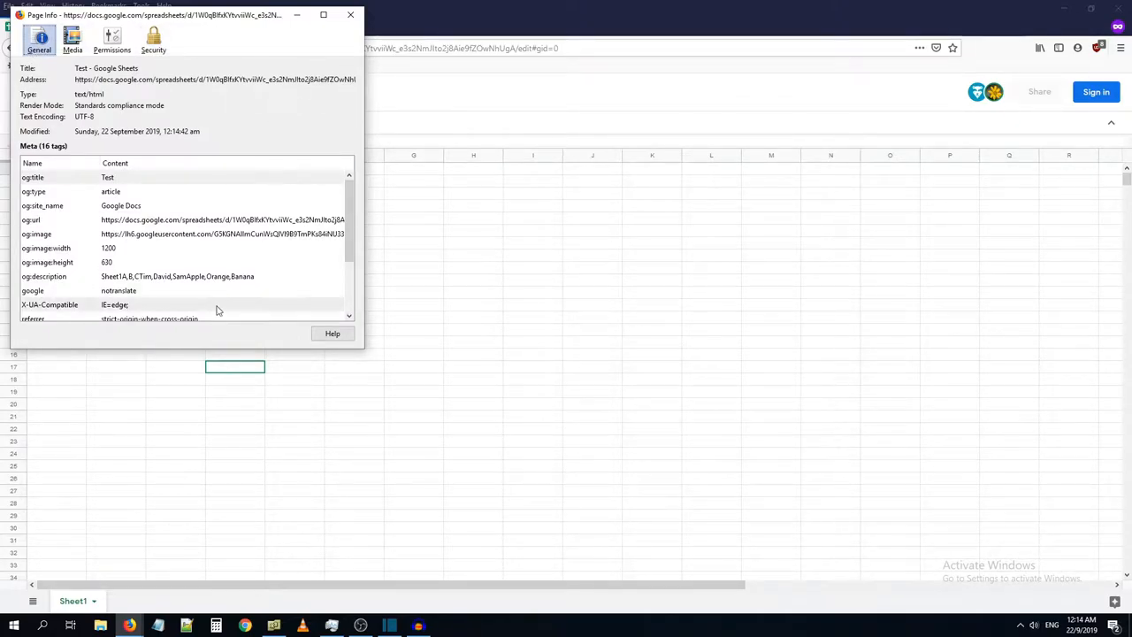
scroll(down, 3)
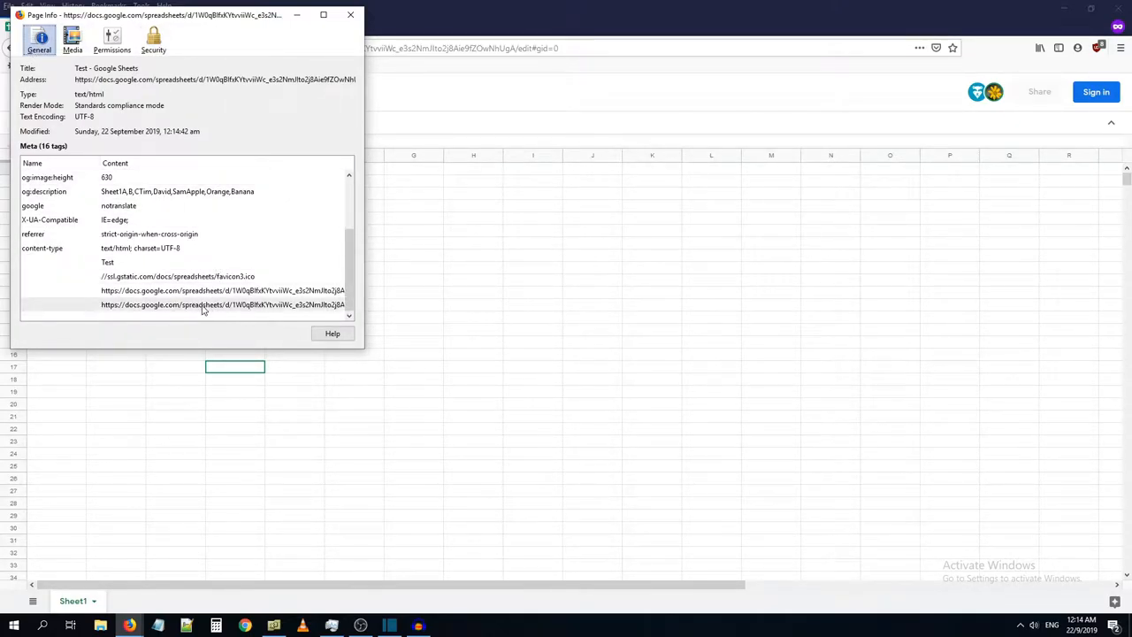
click(221, 304)
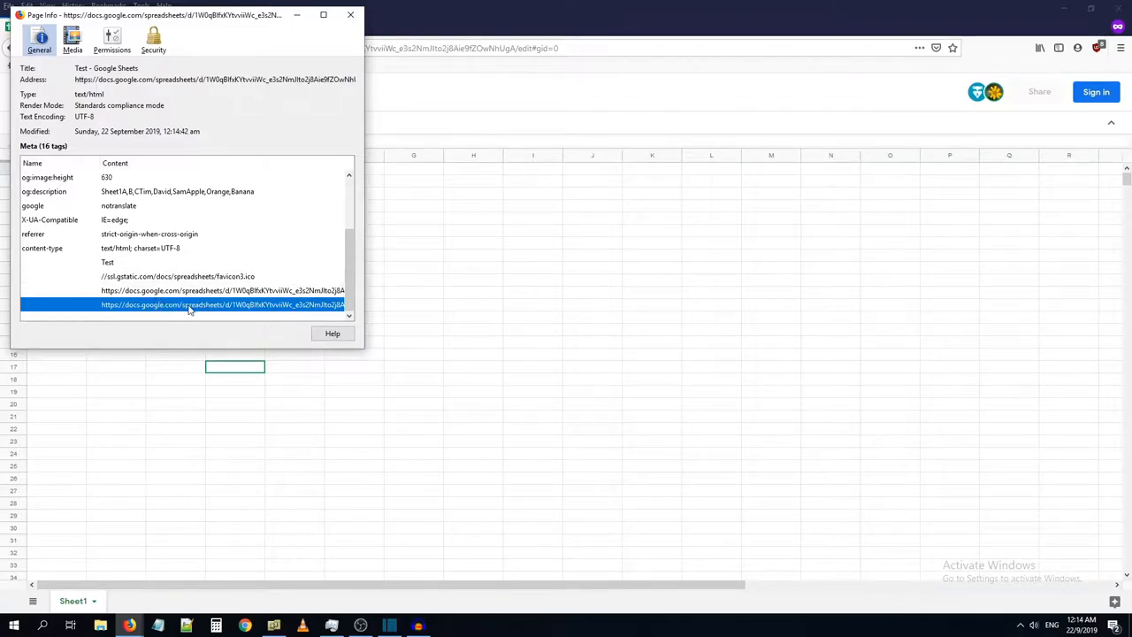
right_click(186, 304)
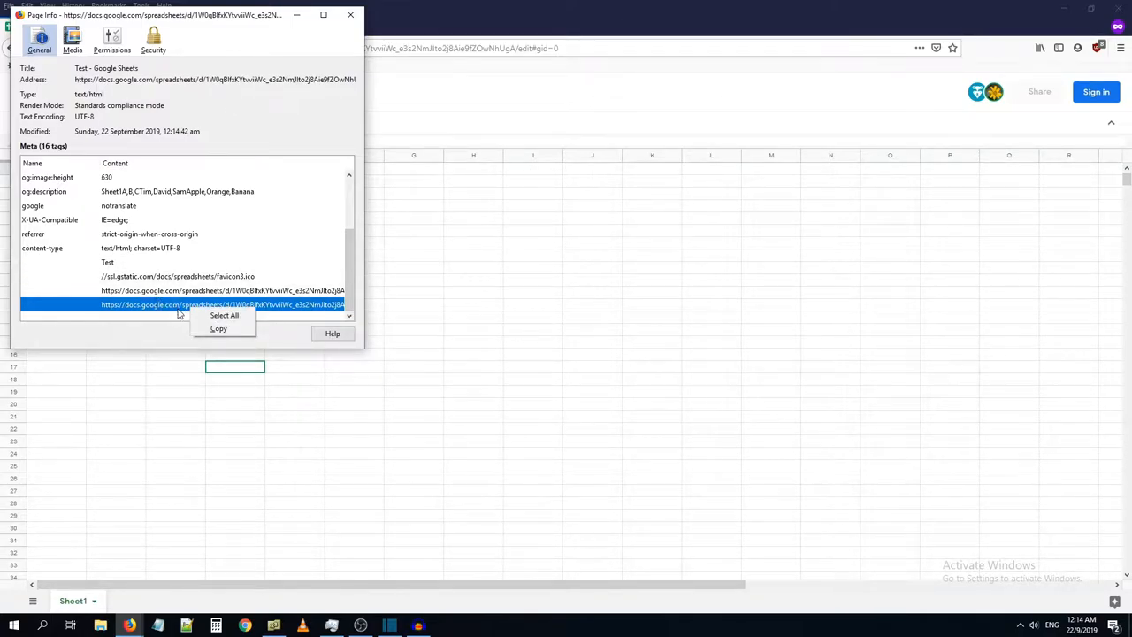
mouse_move(217, 328)
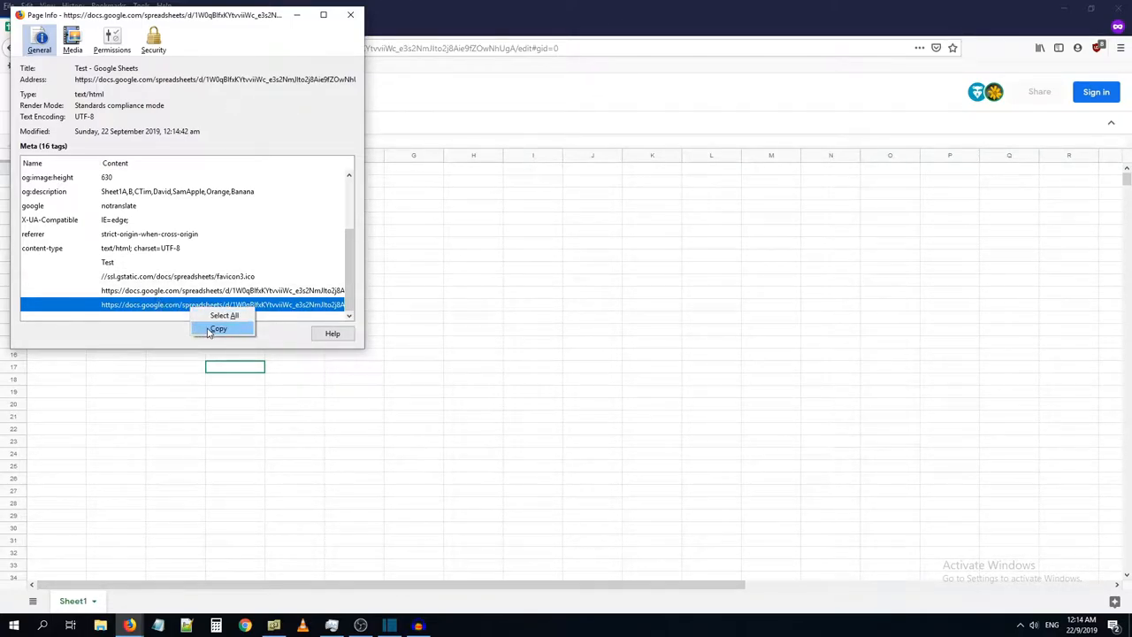
click(218, 327)
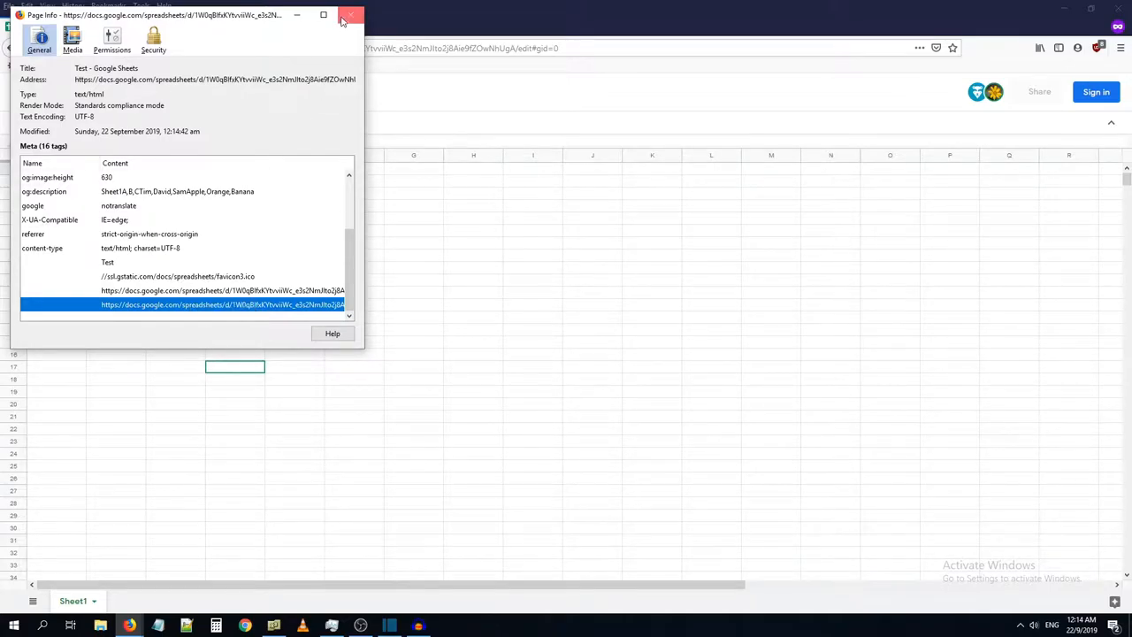
click(352, 16)
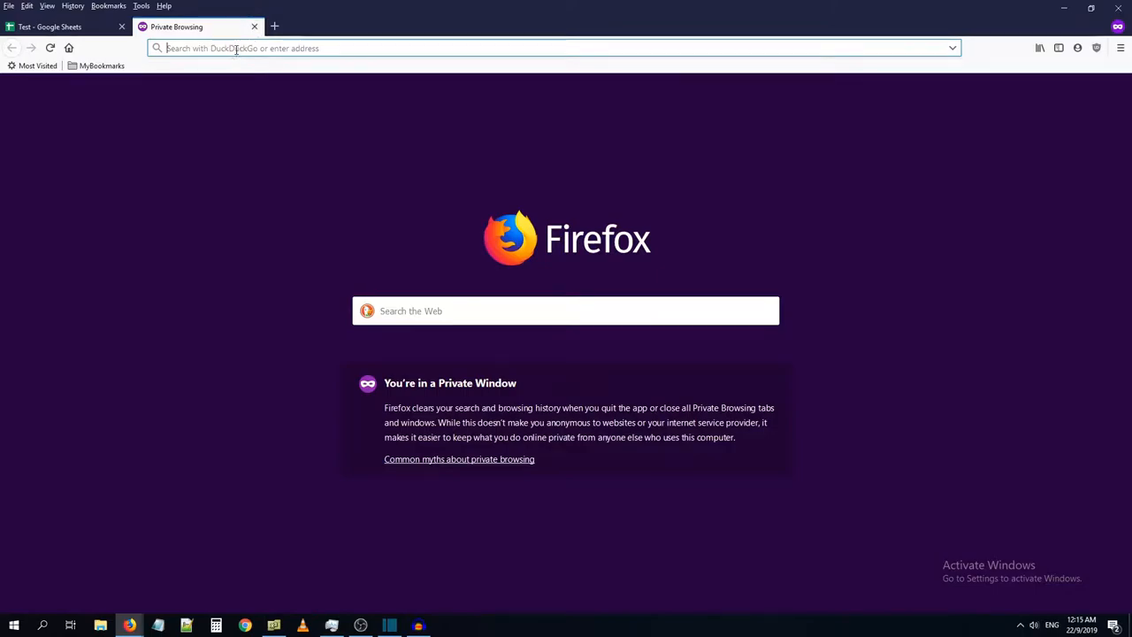
- Paste & Go the copied meta-tag link to load the plain names-and-fruits preview
right_click(233, 48)
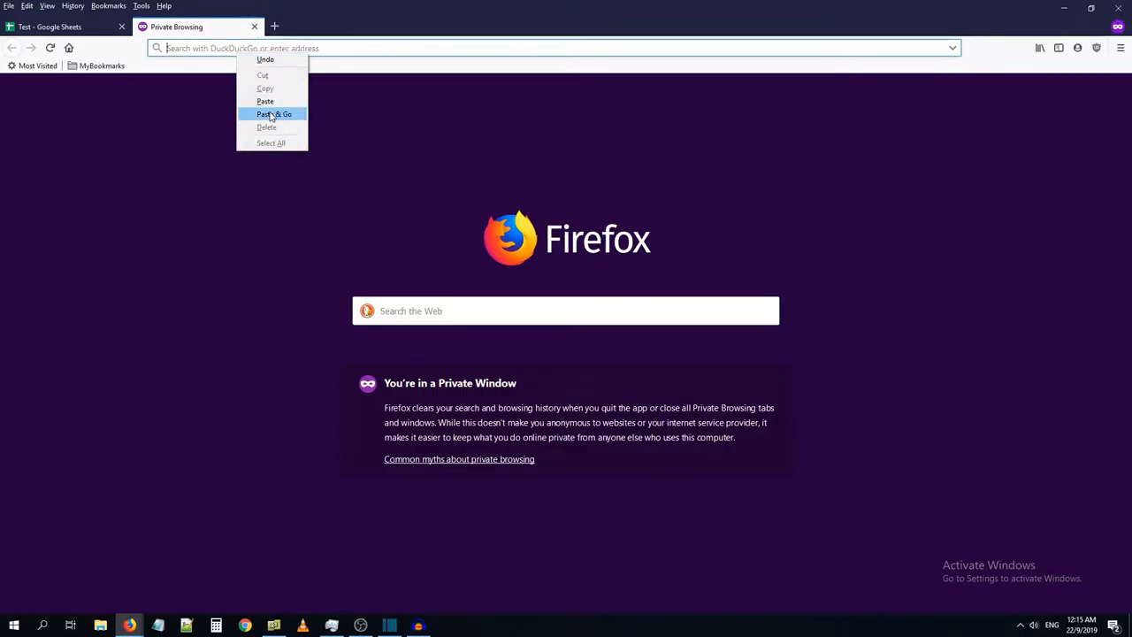
click(274, 113)
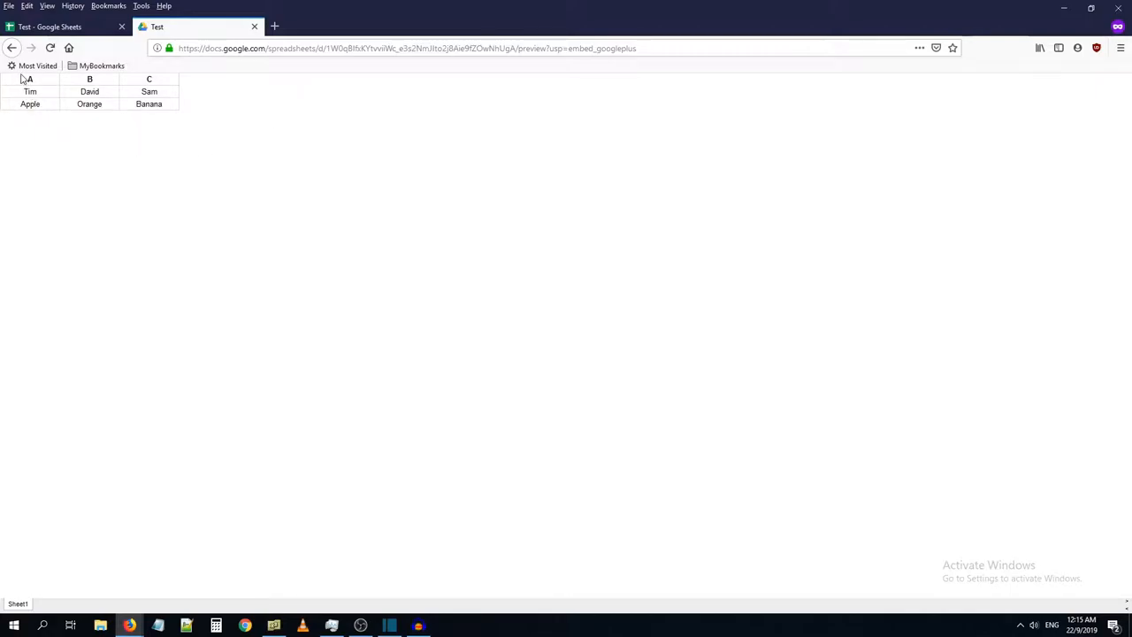
mouse_move(124, 121)
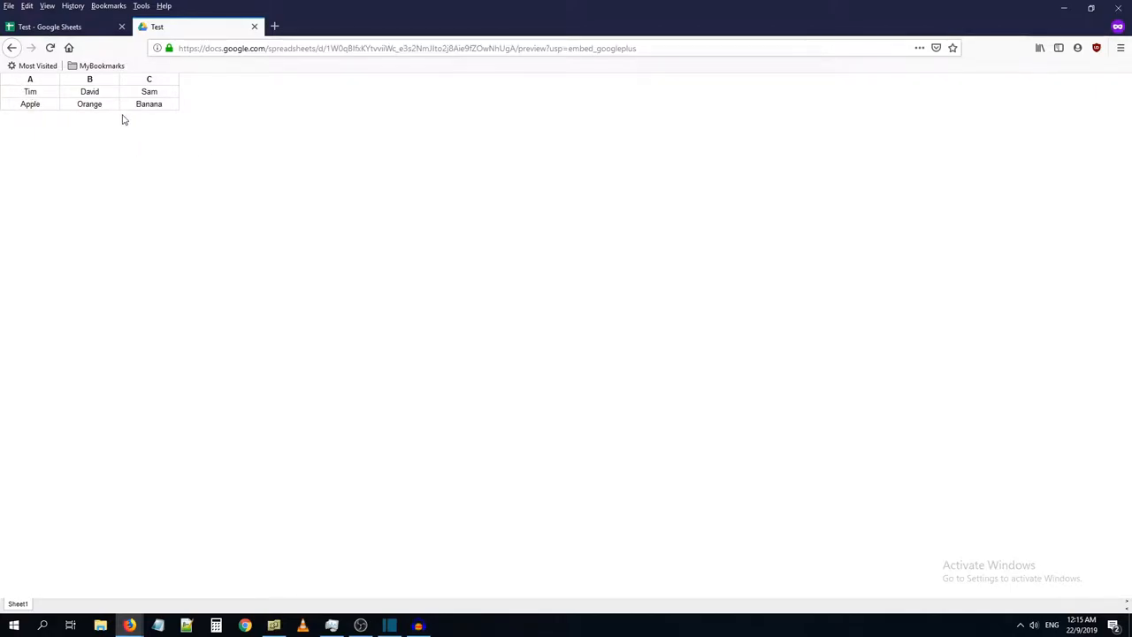
mouse_move(62, 103)
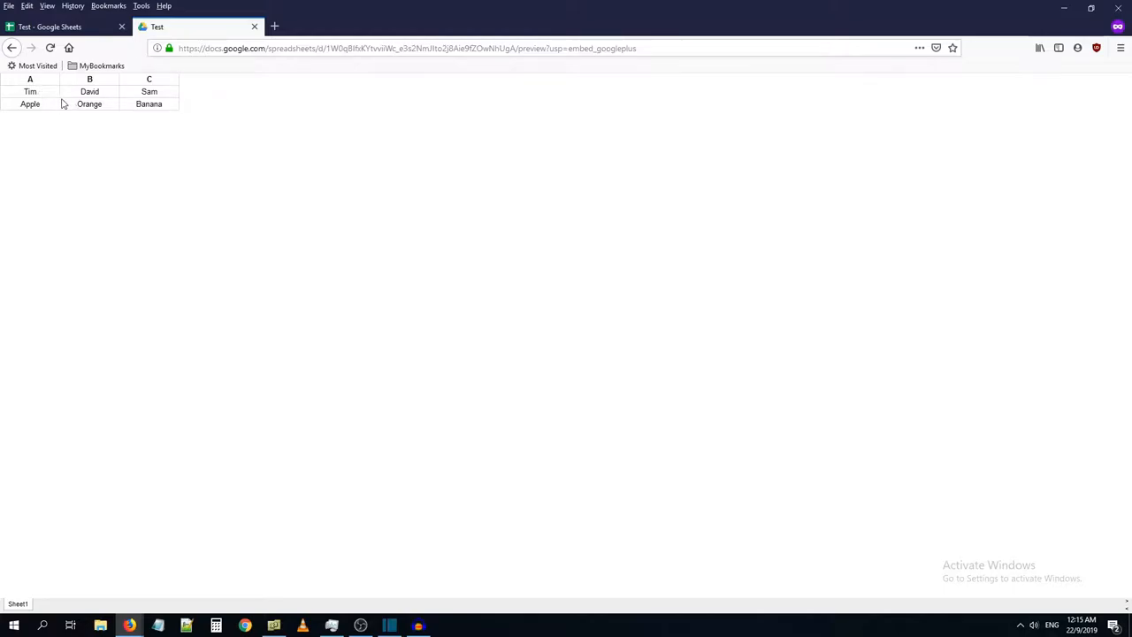
mouse_move(27, 83)
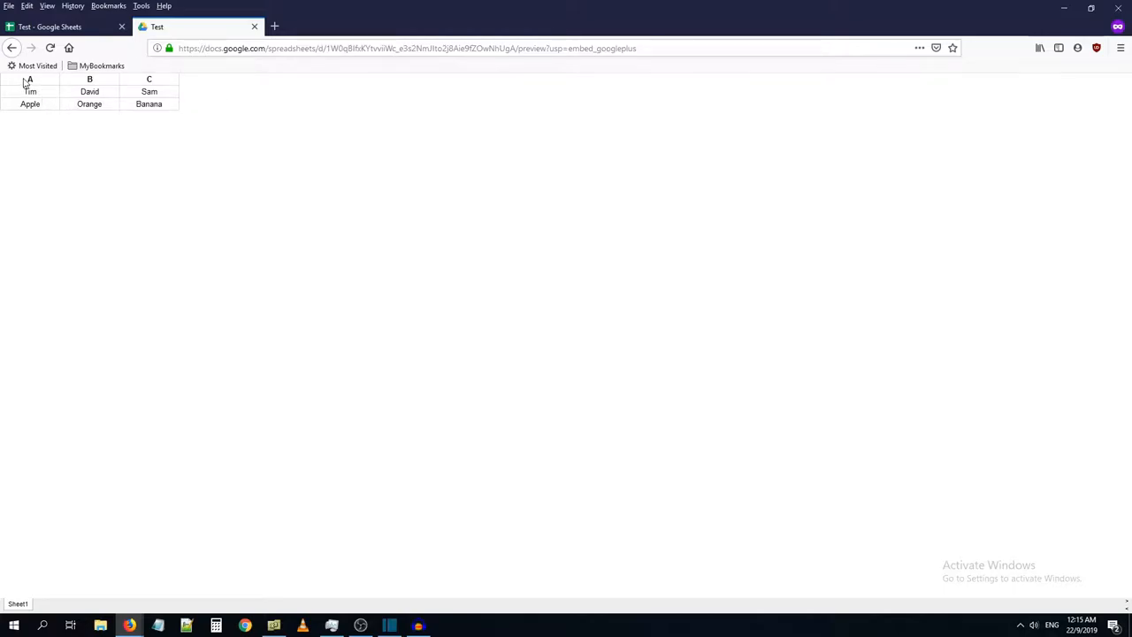
- Select all of the preview table's names and fruits and copy them
right_click(148, 102)
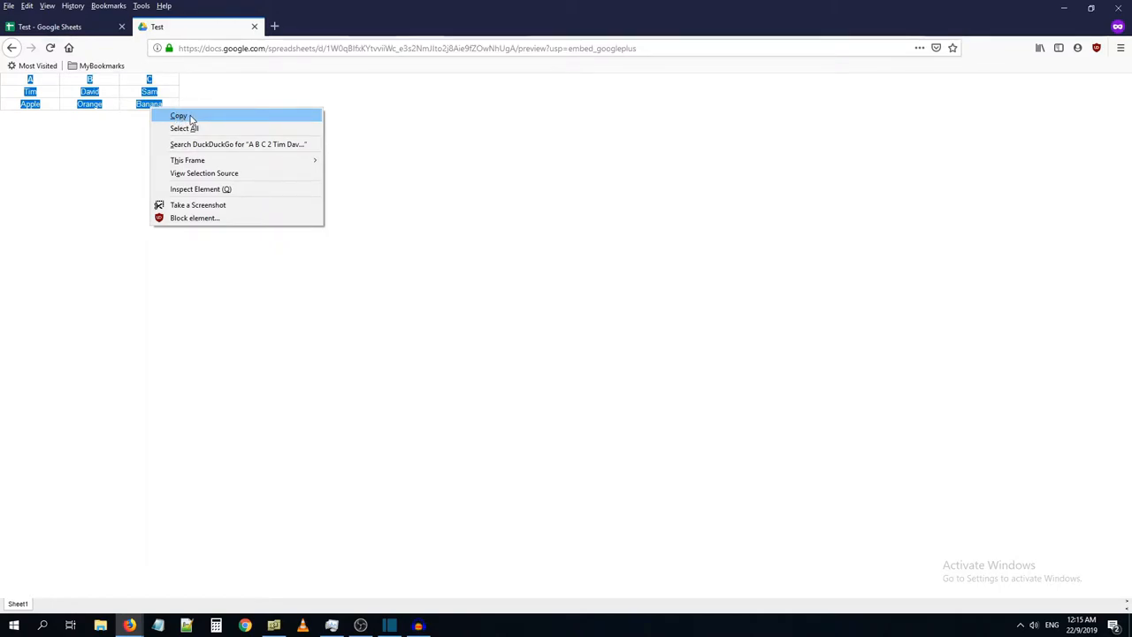
click(178, 117)
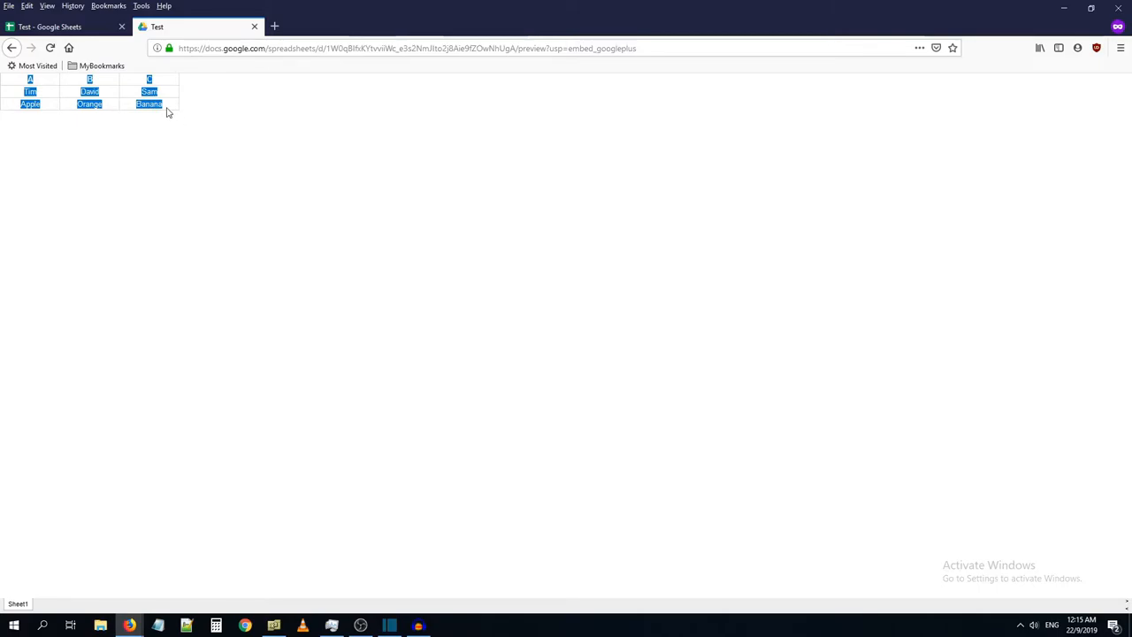
mouse_move(164, 124)
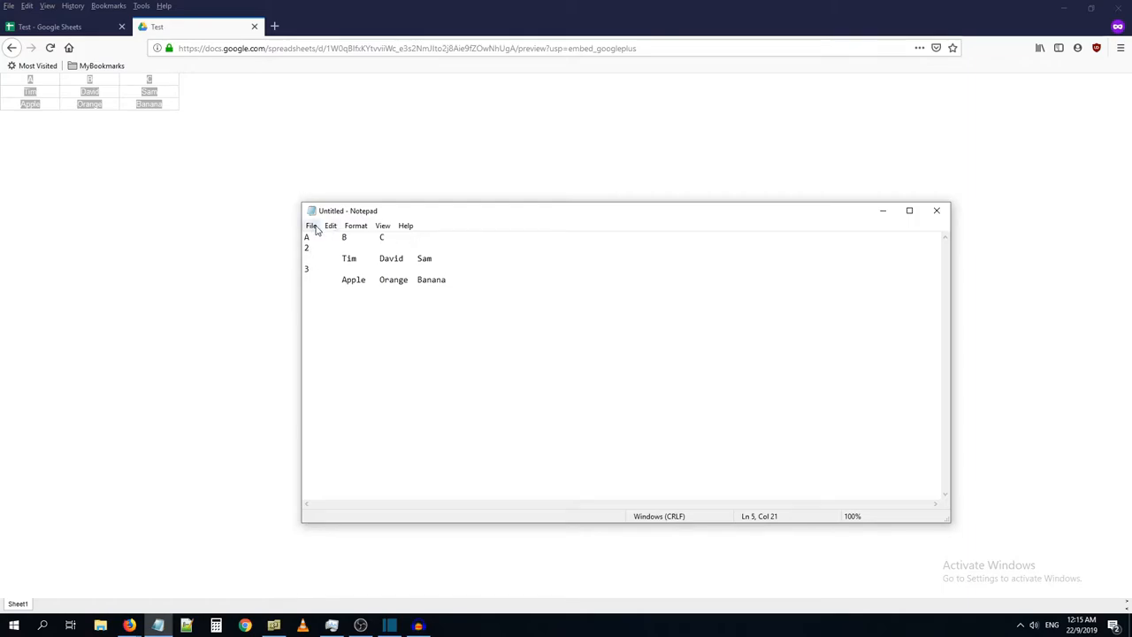
- Reposition the Notepad window and highlight all the pasted names-and-fruits text
drag(619, 211, 629, 170)
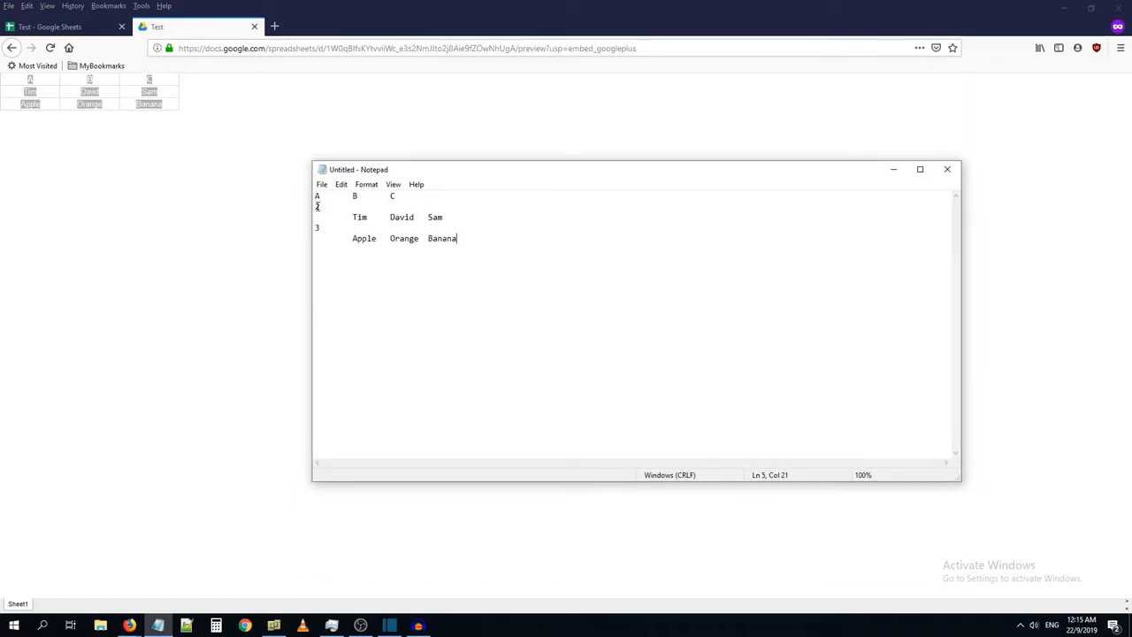
key(ctrl+a)
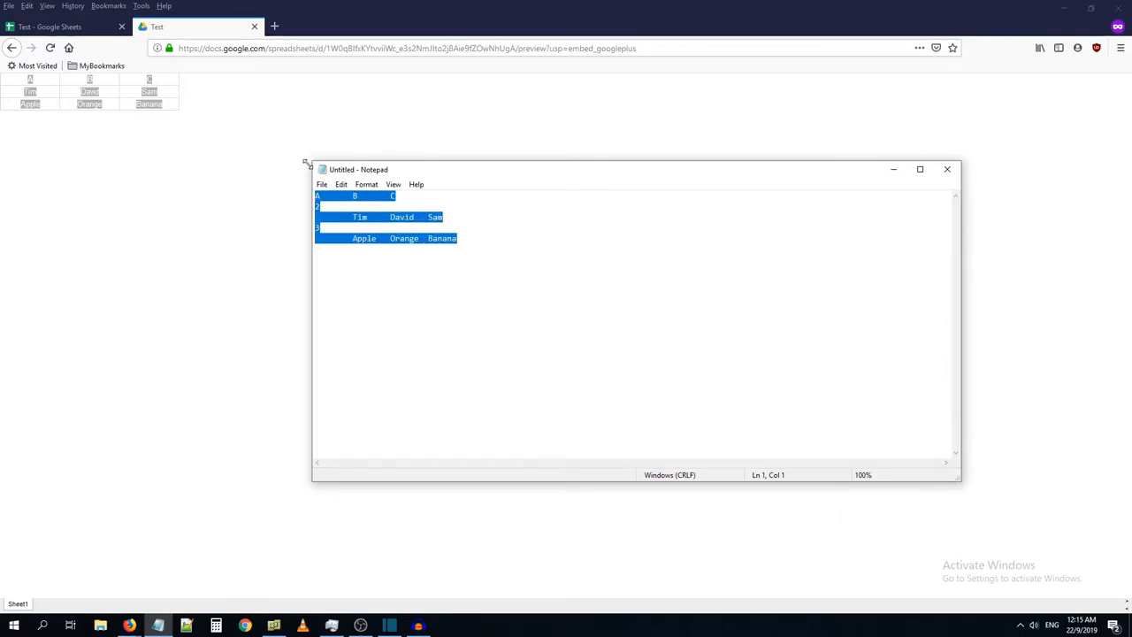
mouse_move(481, 175)
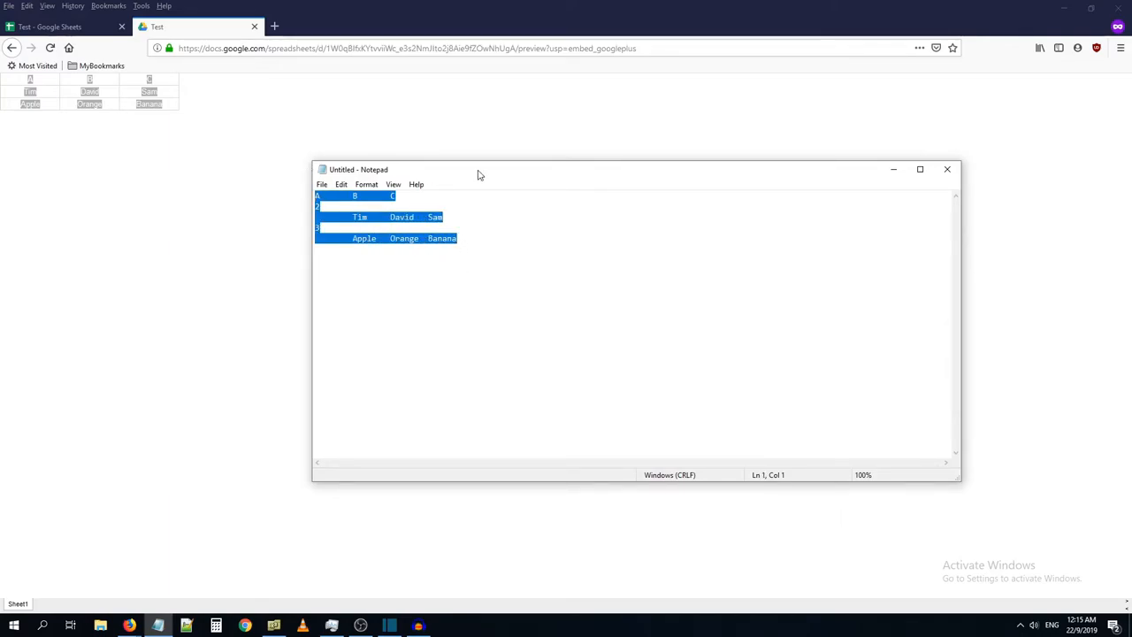